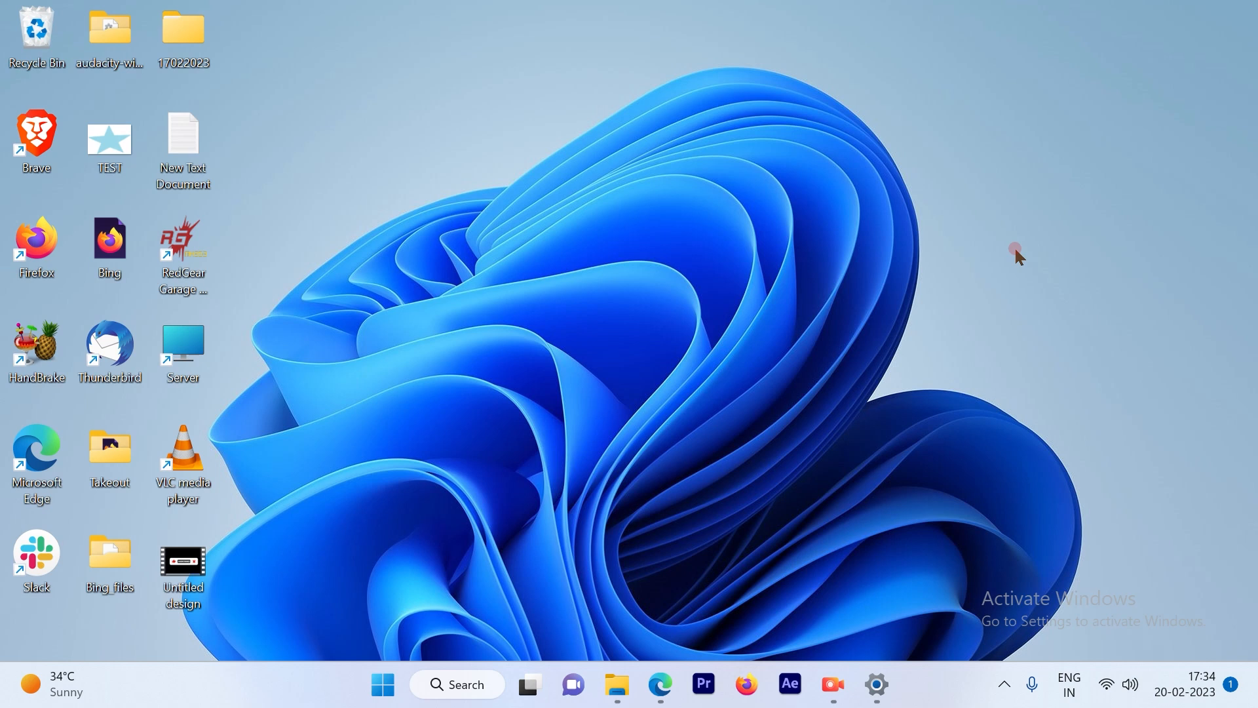
mouse_move(658, 684)
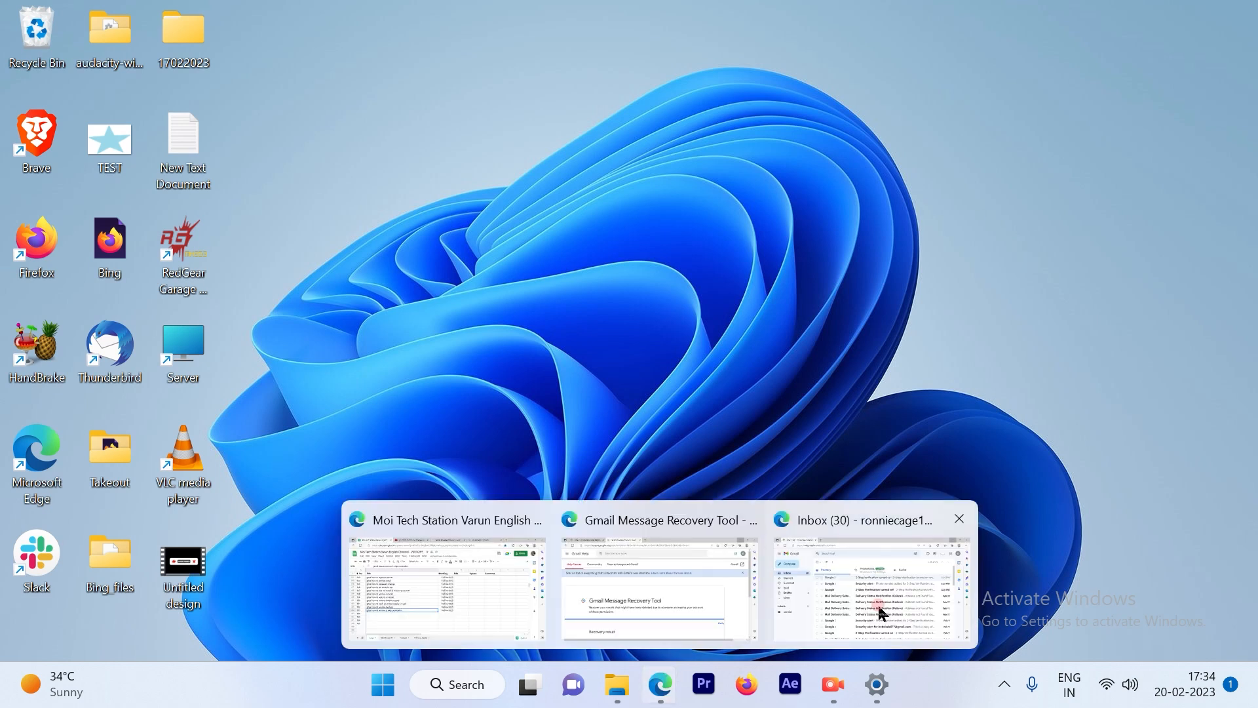
Restore the Gmail inbox and scroll to older early-February security and recovery emails
click(866, 586)
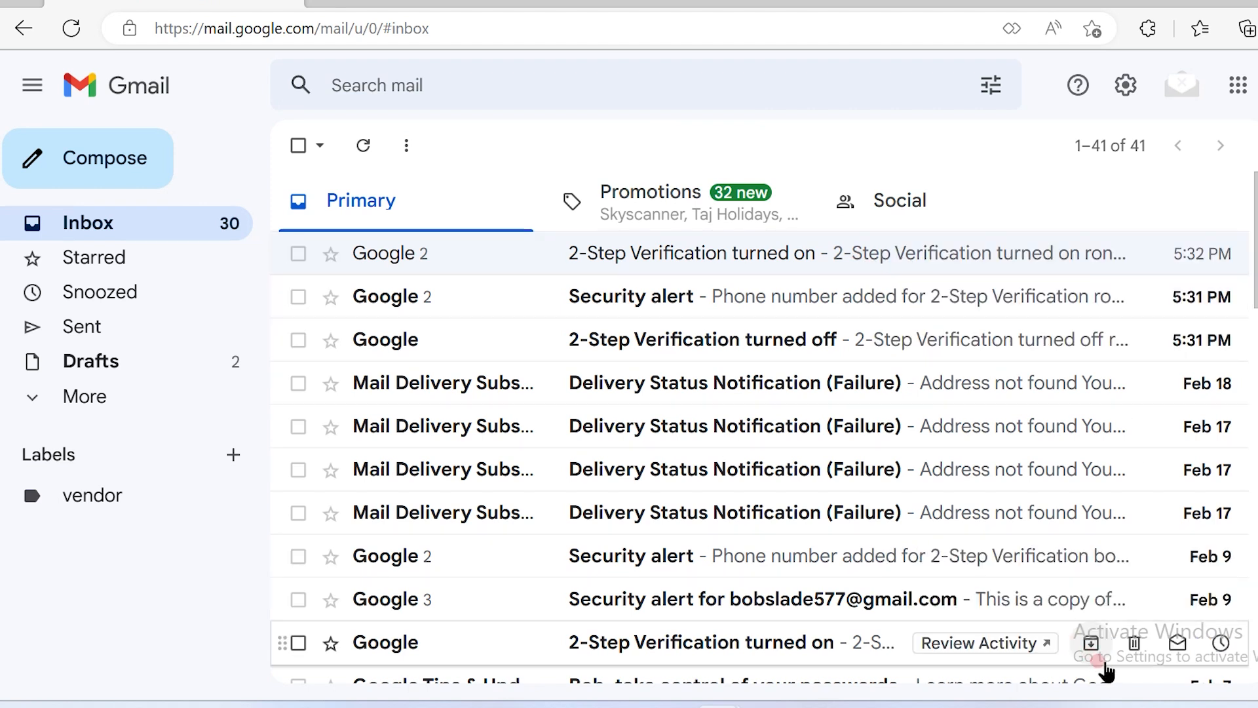
mouse_move(1132, 600)
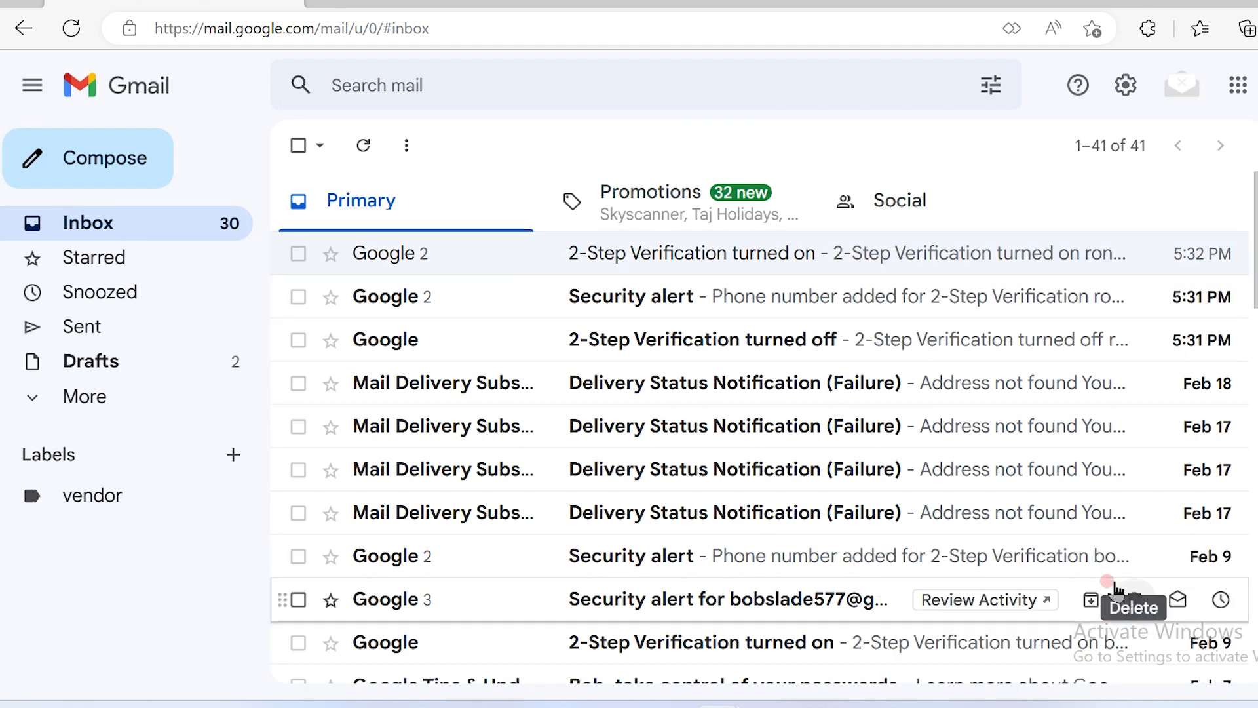
scroll(down, 3)
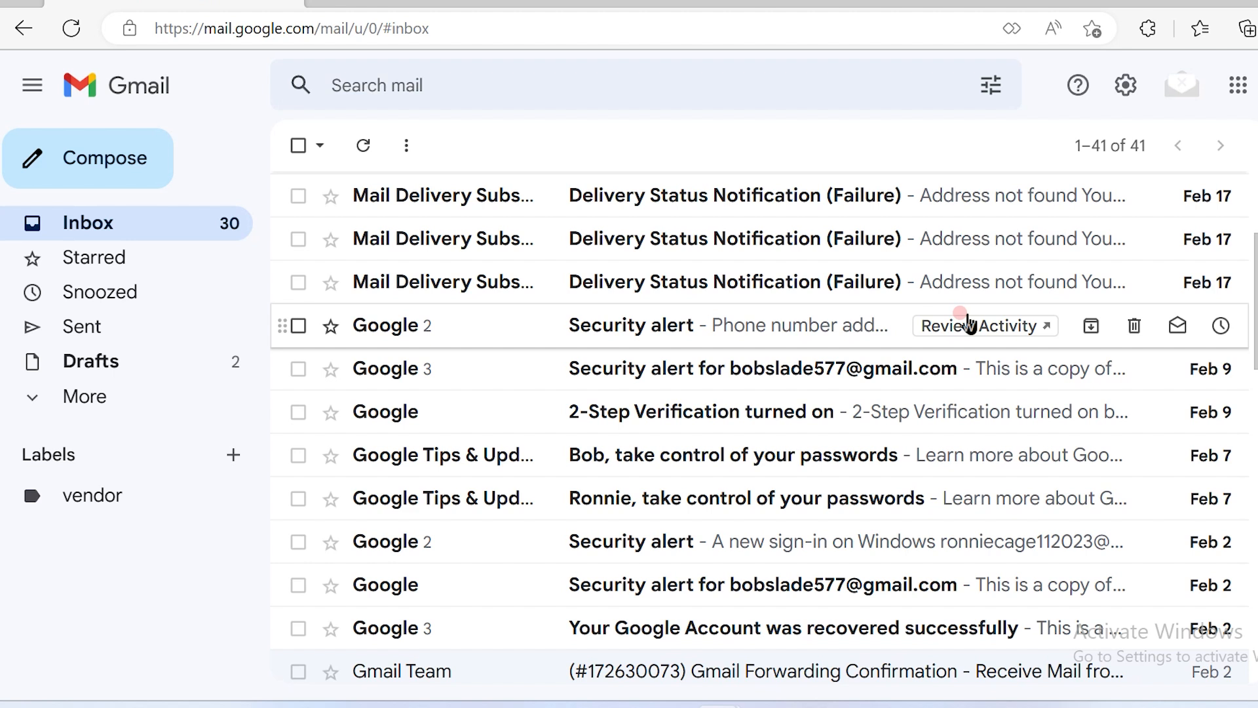
mouse_move(942, 467)
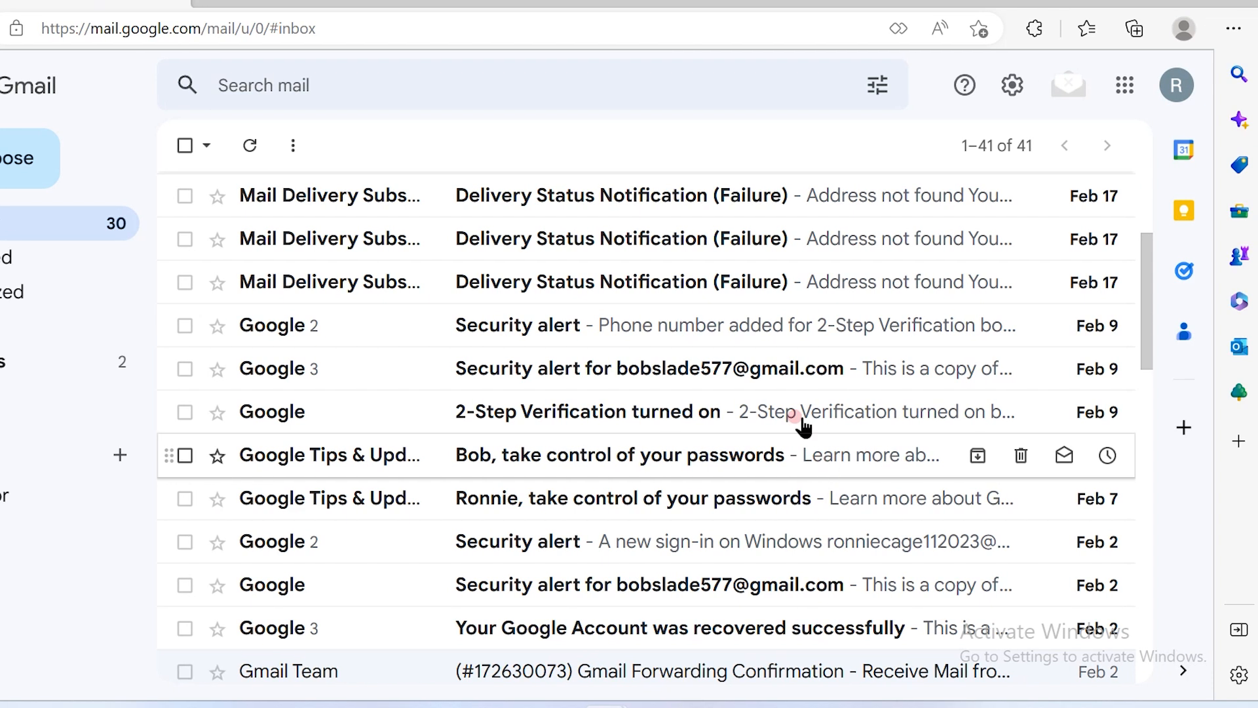
Open Manage your Google Account from the avatar and select Security in the sidebar
click(1176, 85)
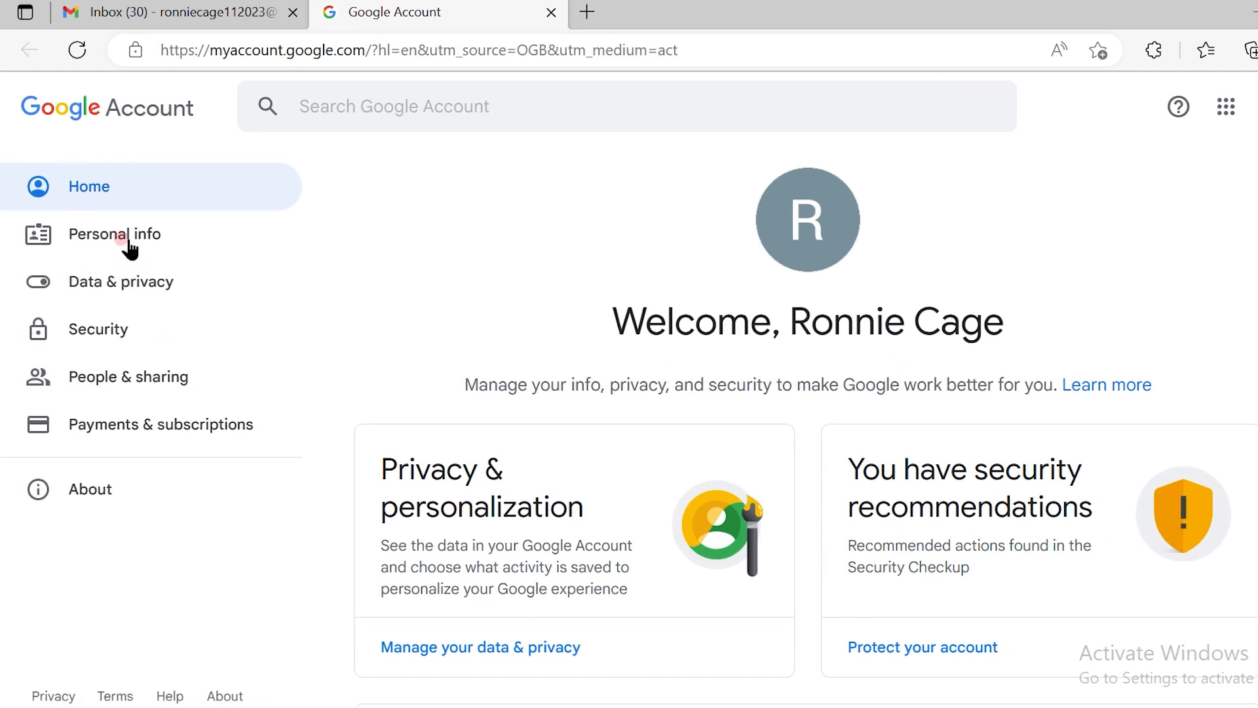
mouse_move(104, 329)
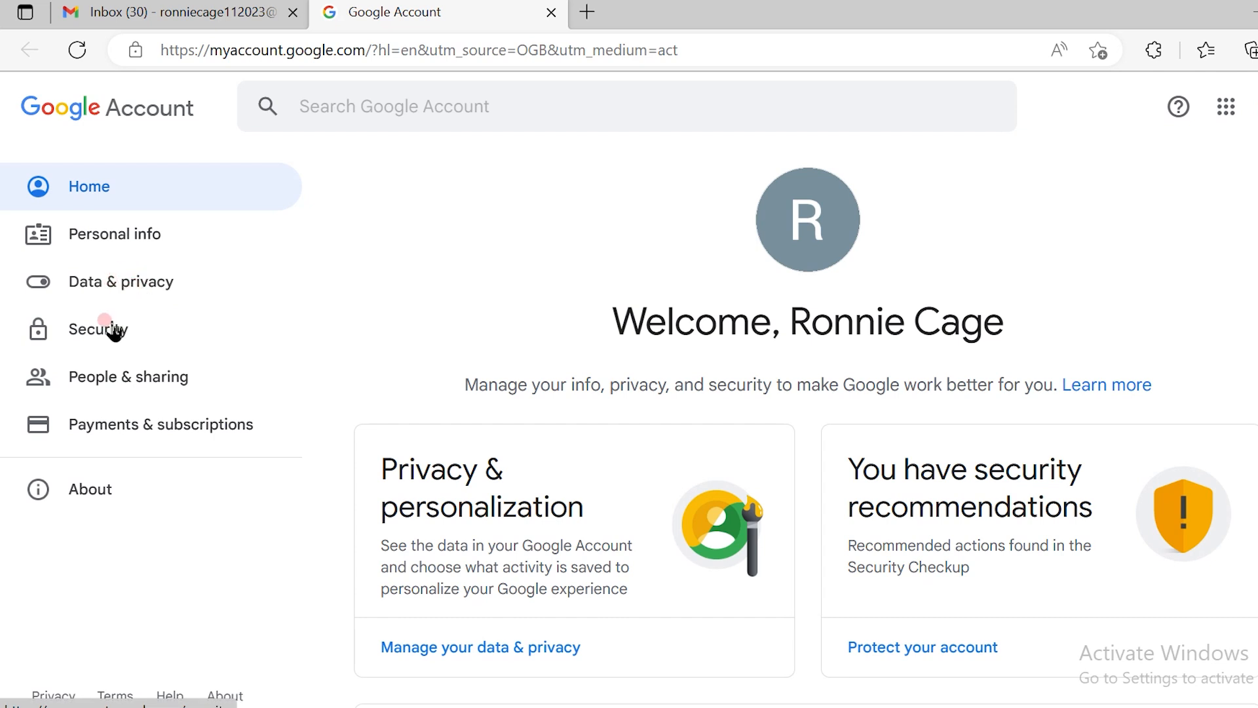
click(97, 329)
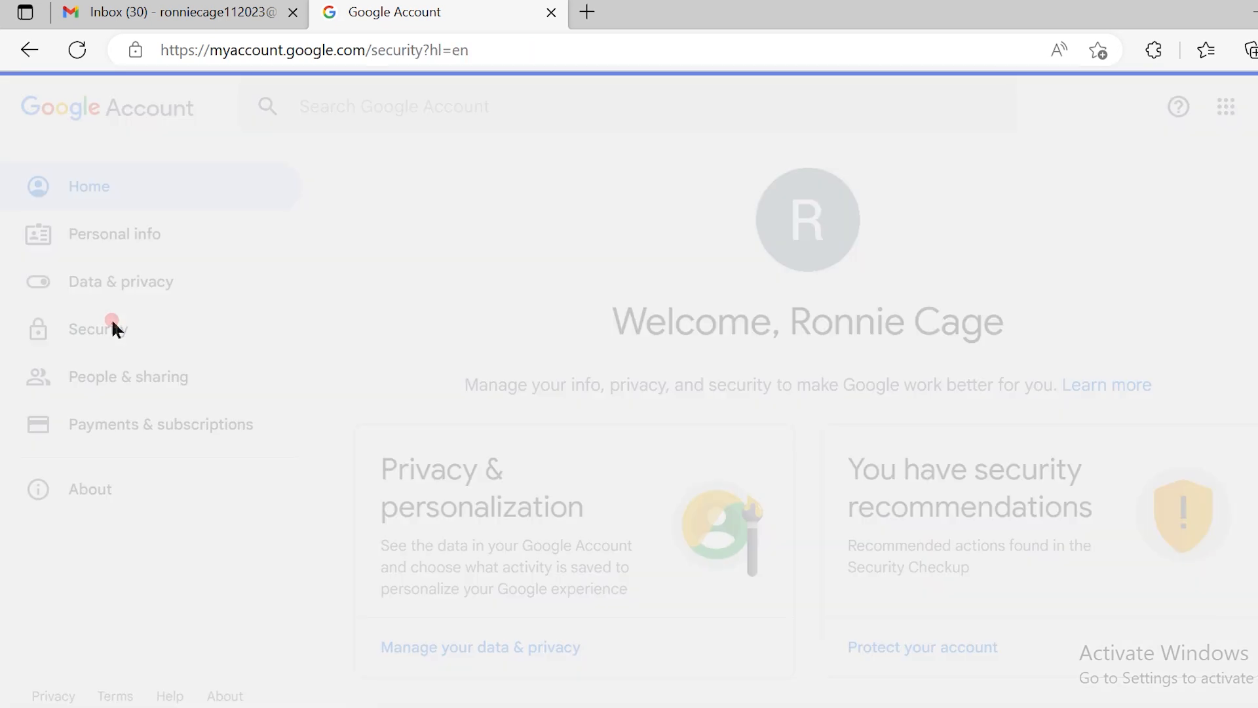
Scroll the Security page past recent activity to the Signing in to Google section
click(100, 329)
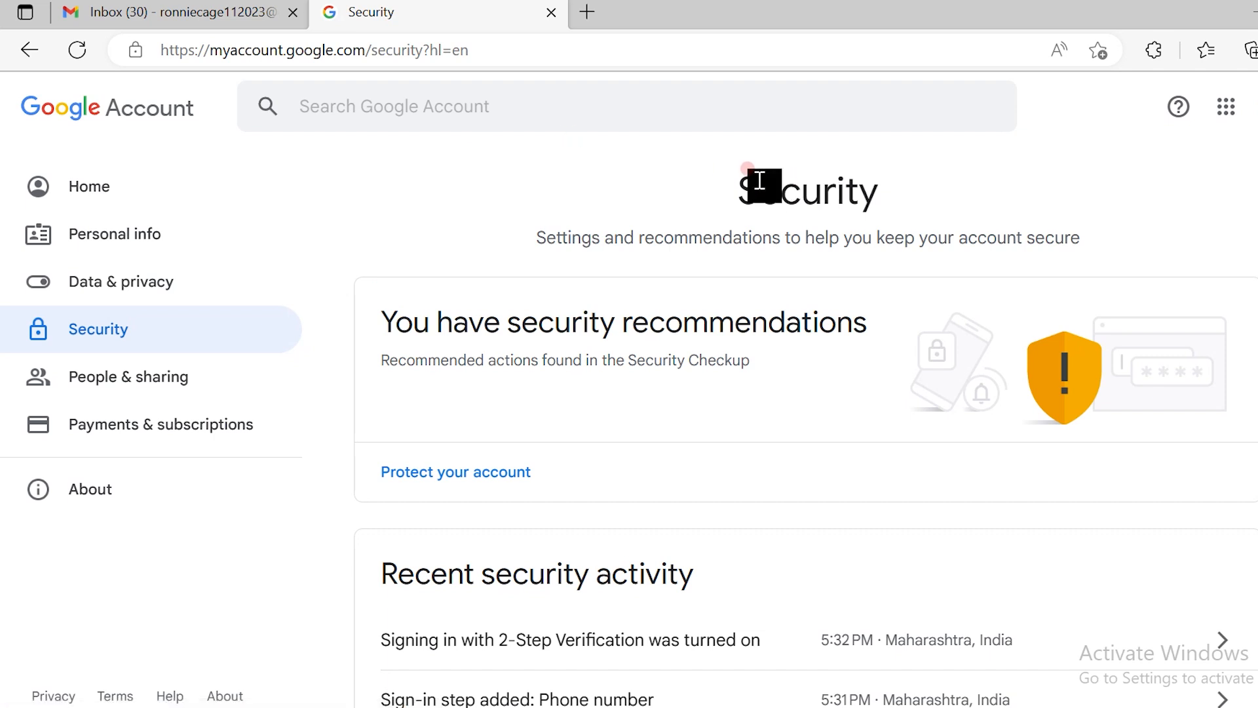
scroll(down, 3)
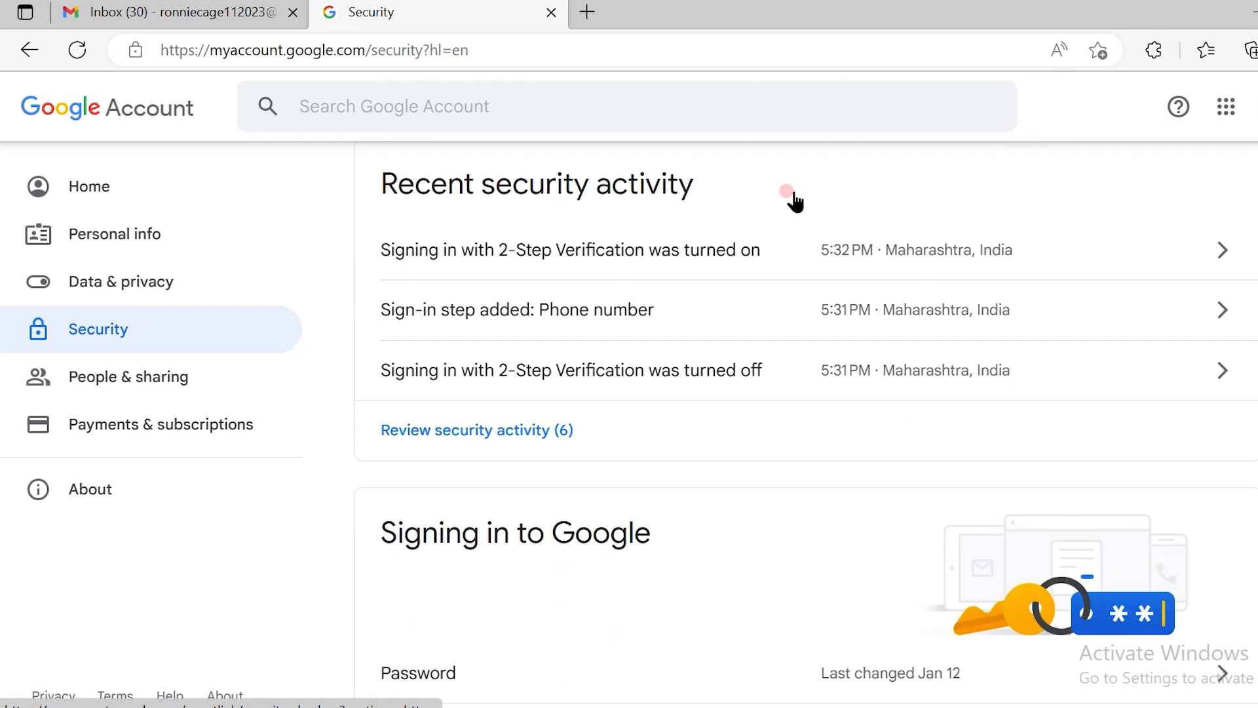
scroll(down, 3)
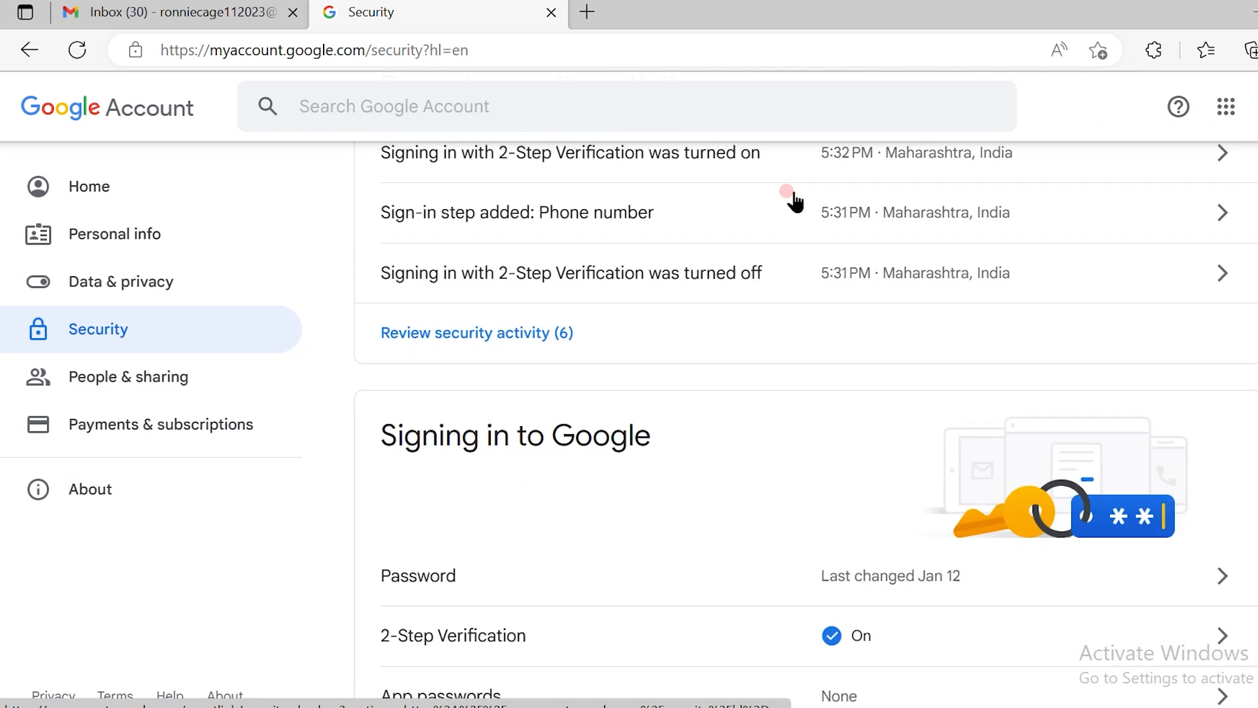
scroll(down, 3)
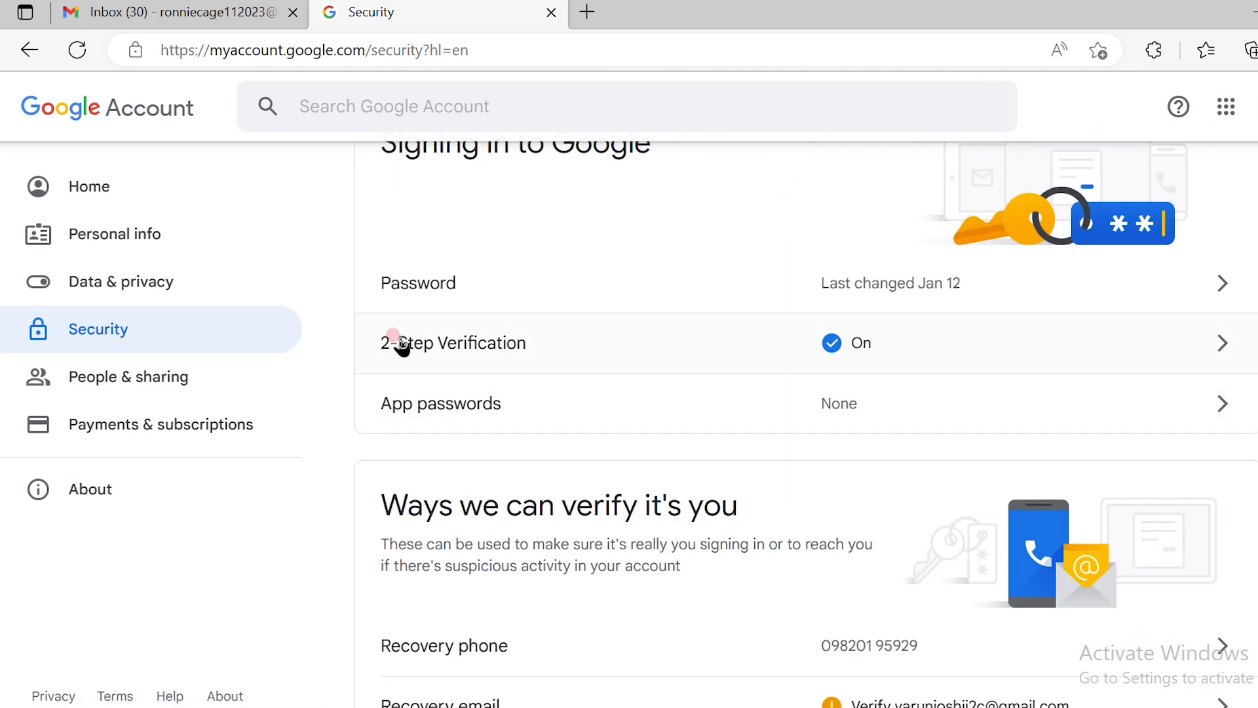
mouse_move(1063, 346)
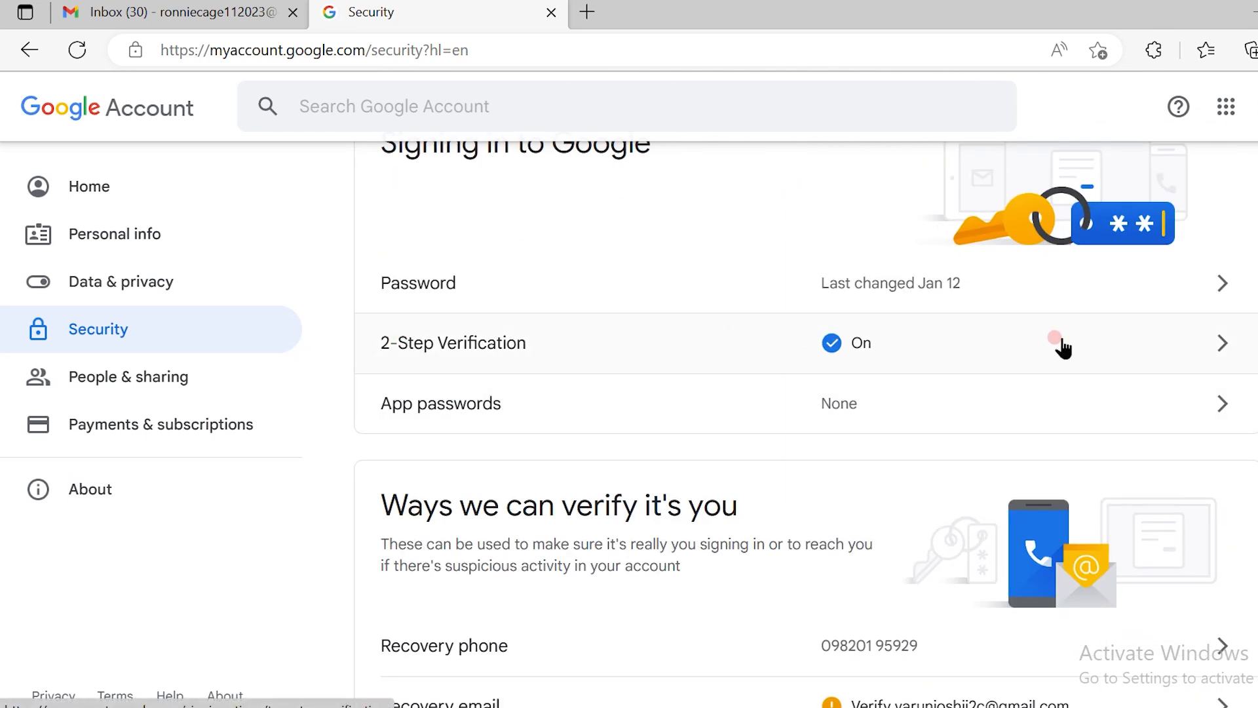
mouse_move(1140, 347)
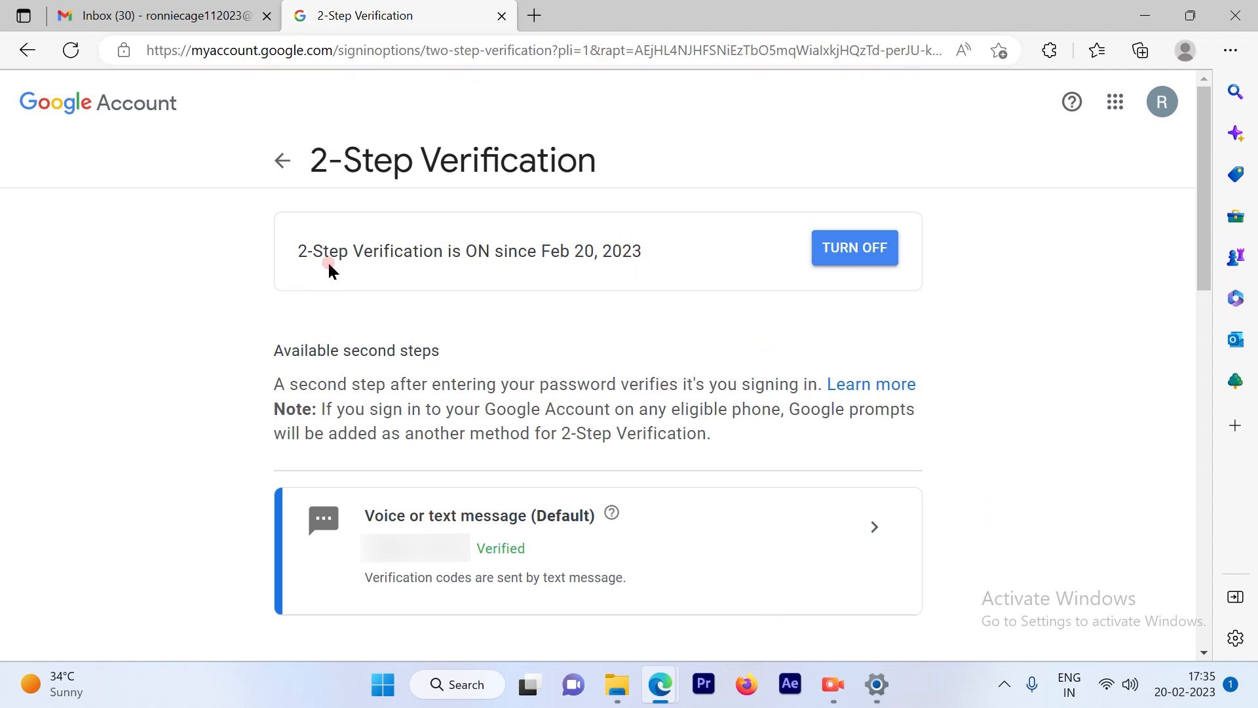
mouse_move(479, 377)
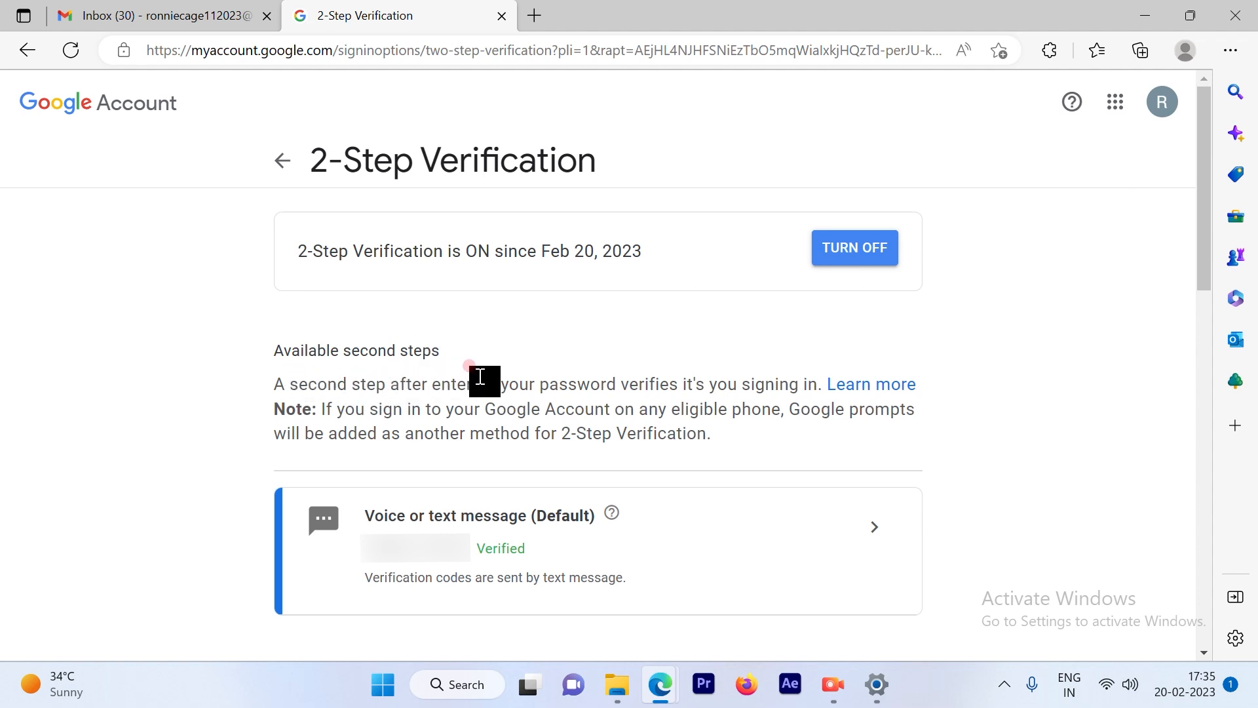
mouse_move(719, 384)
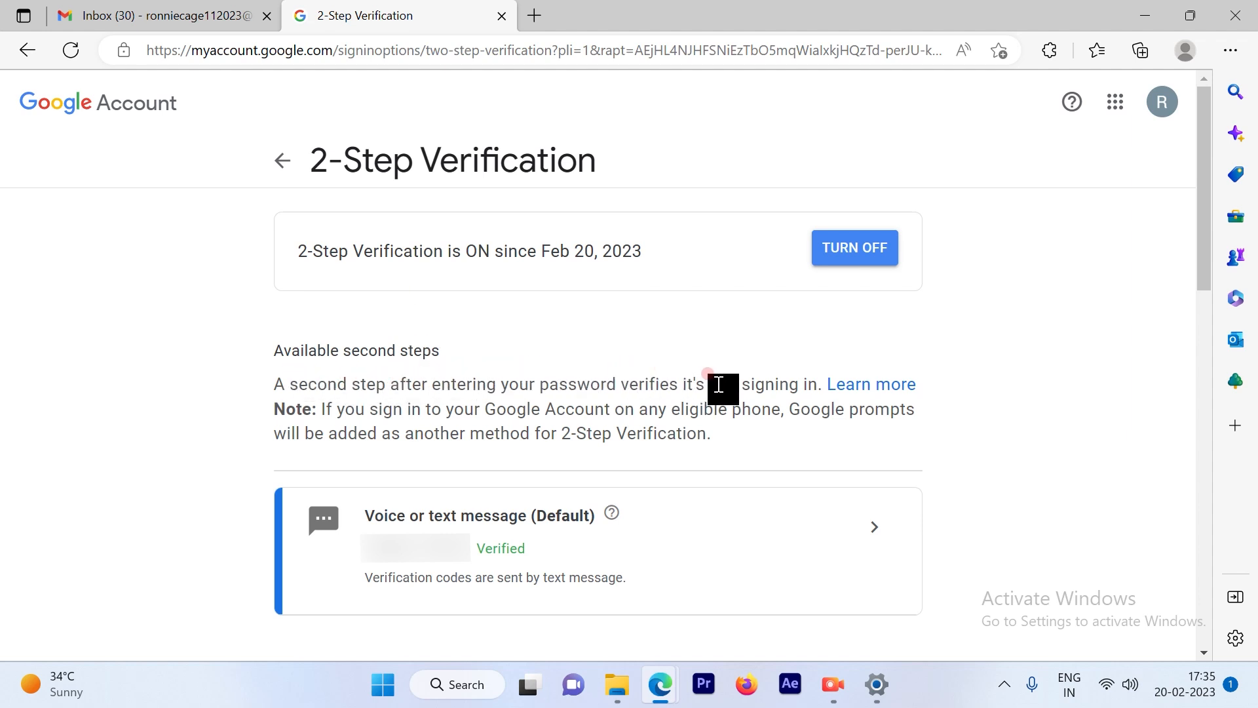
mouse_move(791, 382)
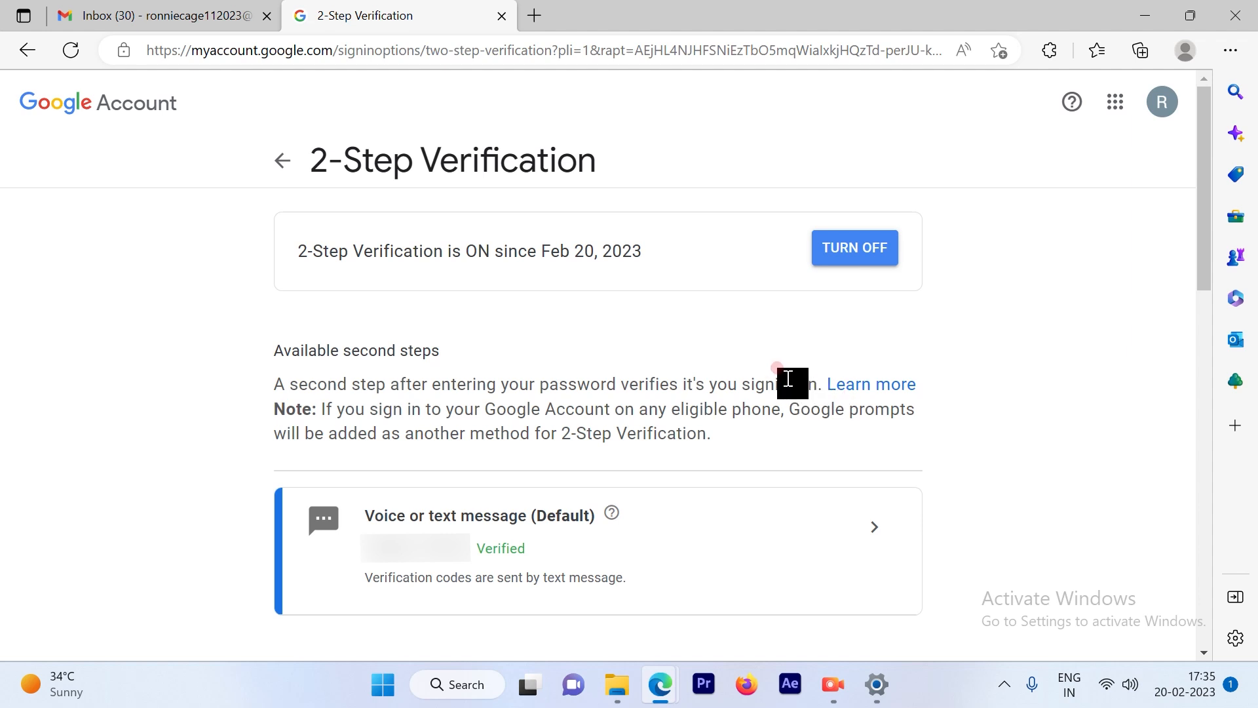
mouse_move(377, 303)
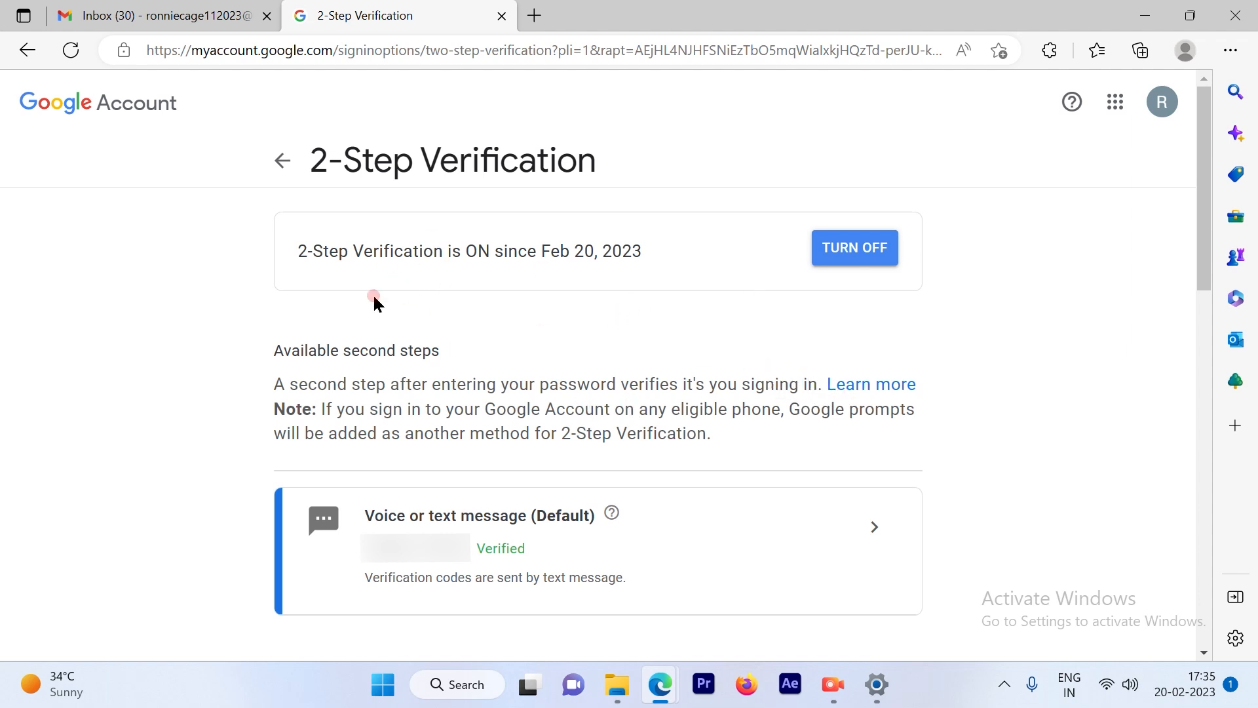
mouse_move(820, 146)
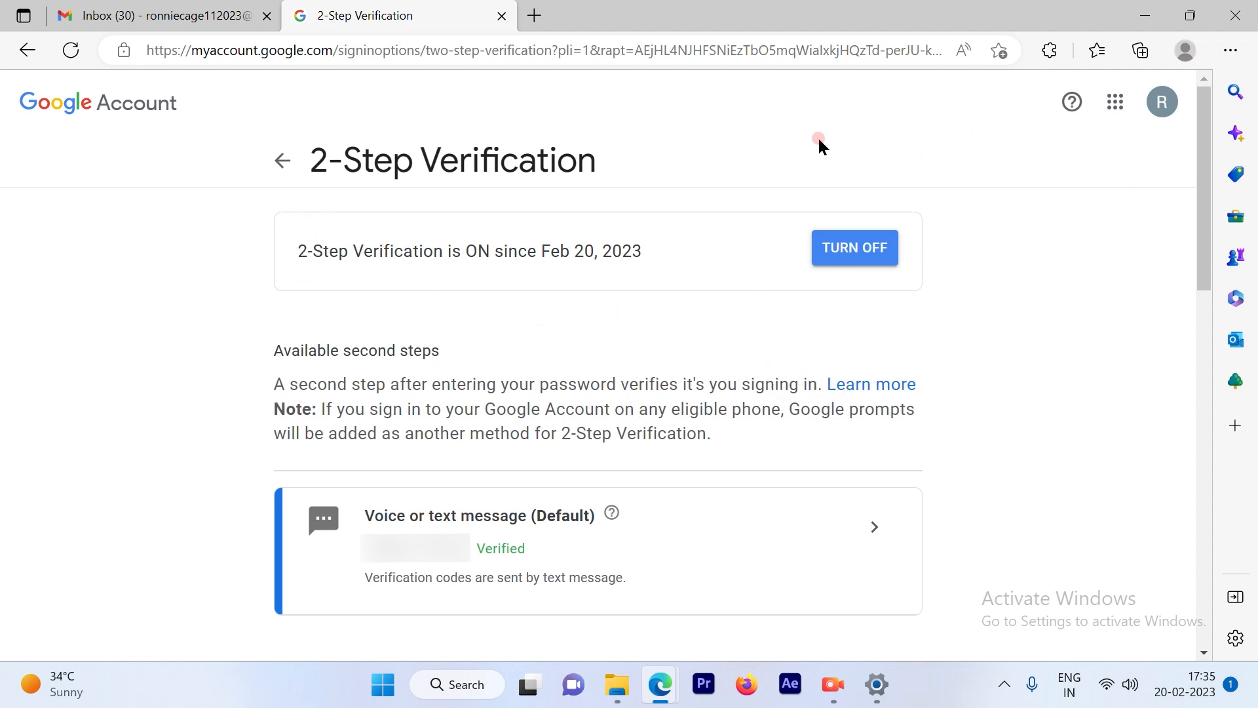
mouse_move(848, 257)
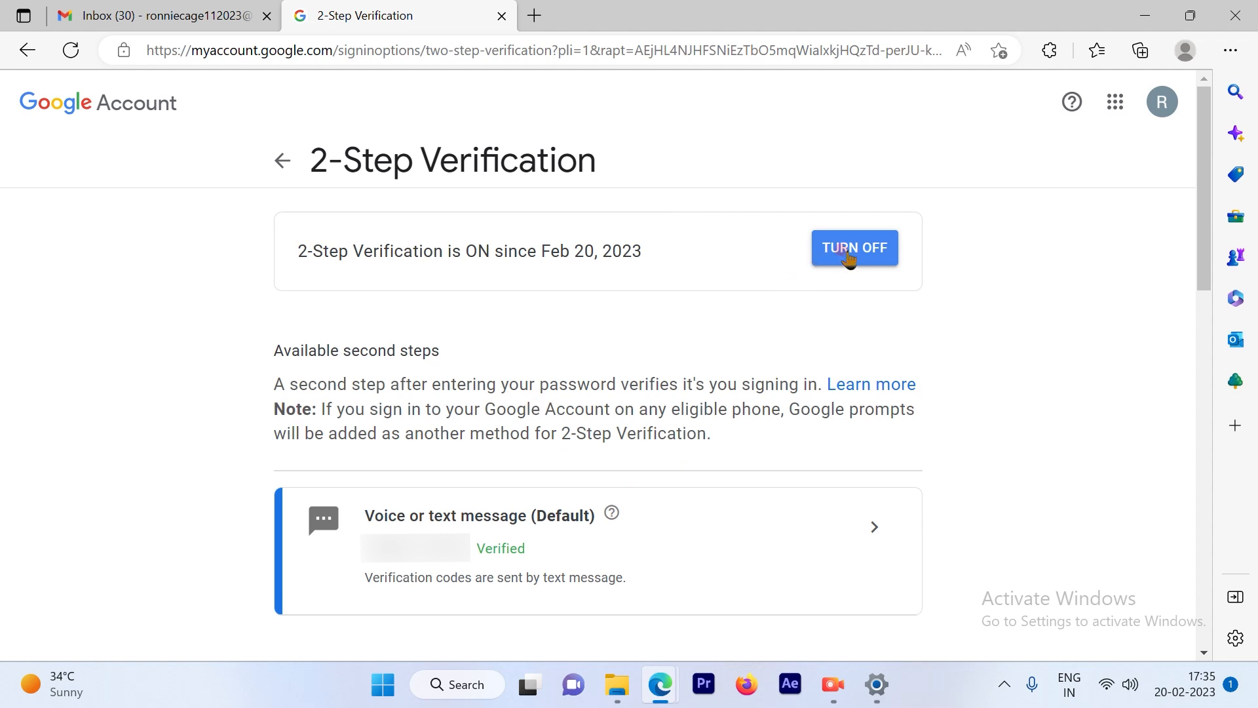
Turn off 2-Step Verification and confirm in the TURN OFF dialog
click(854, 248)
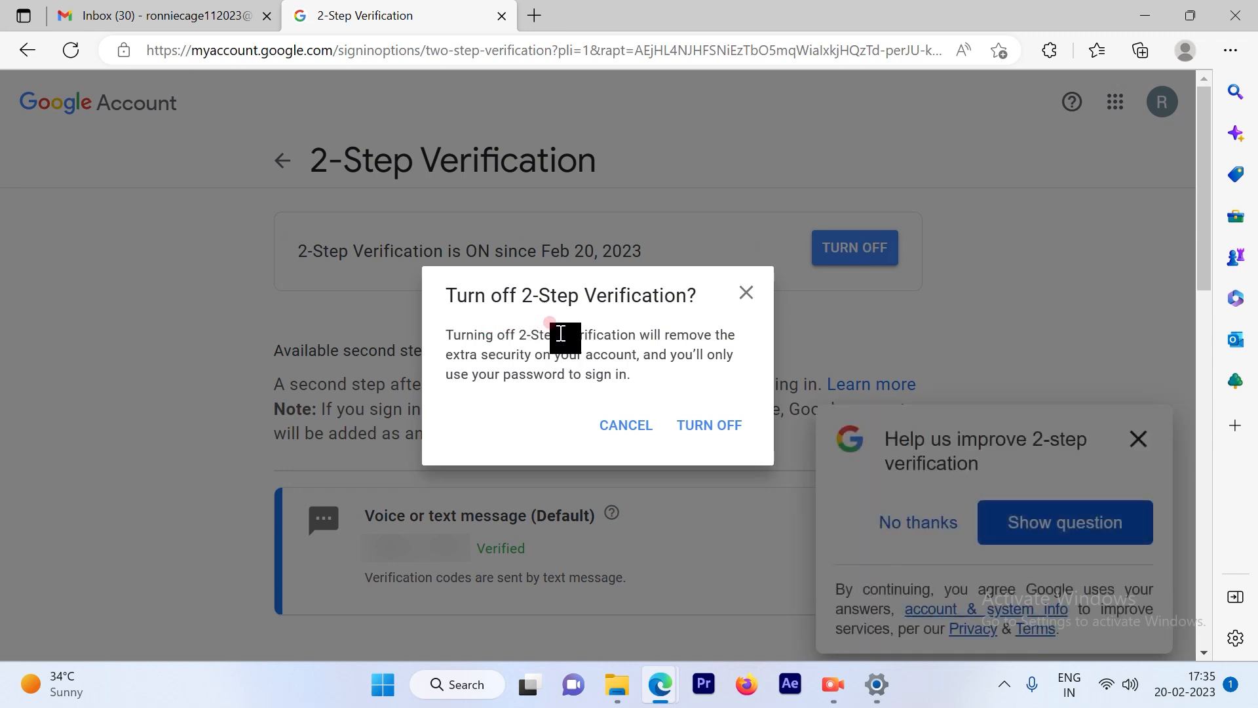
mouse_move(711, 339)
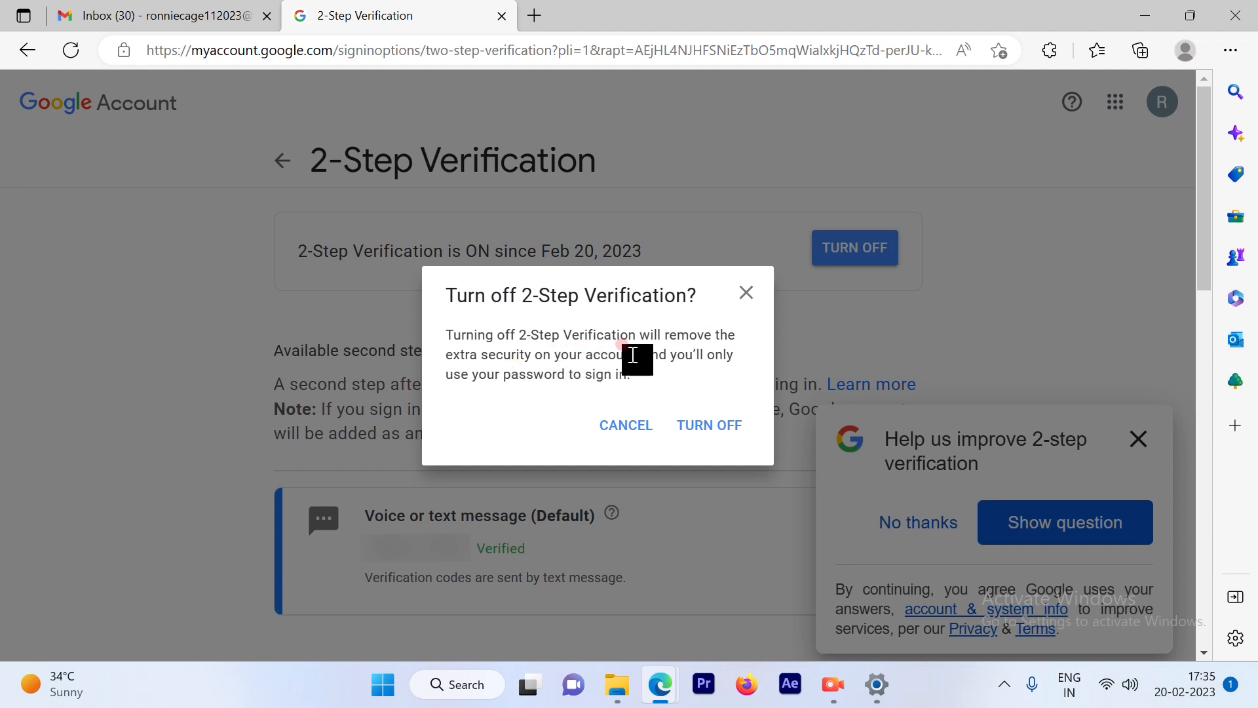
mouse_move(593, 372)
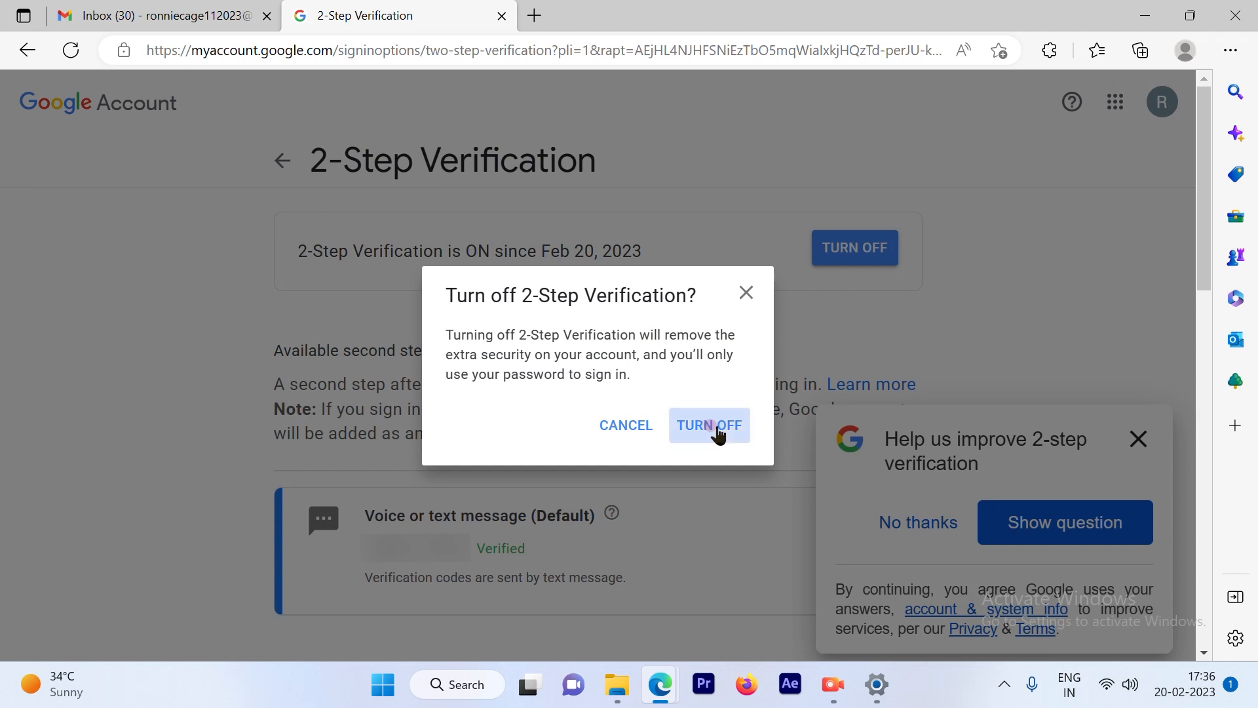
click(708, 425)
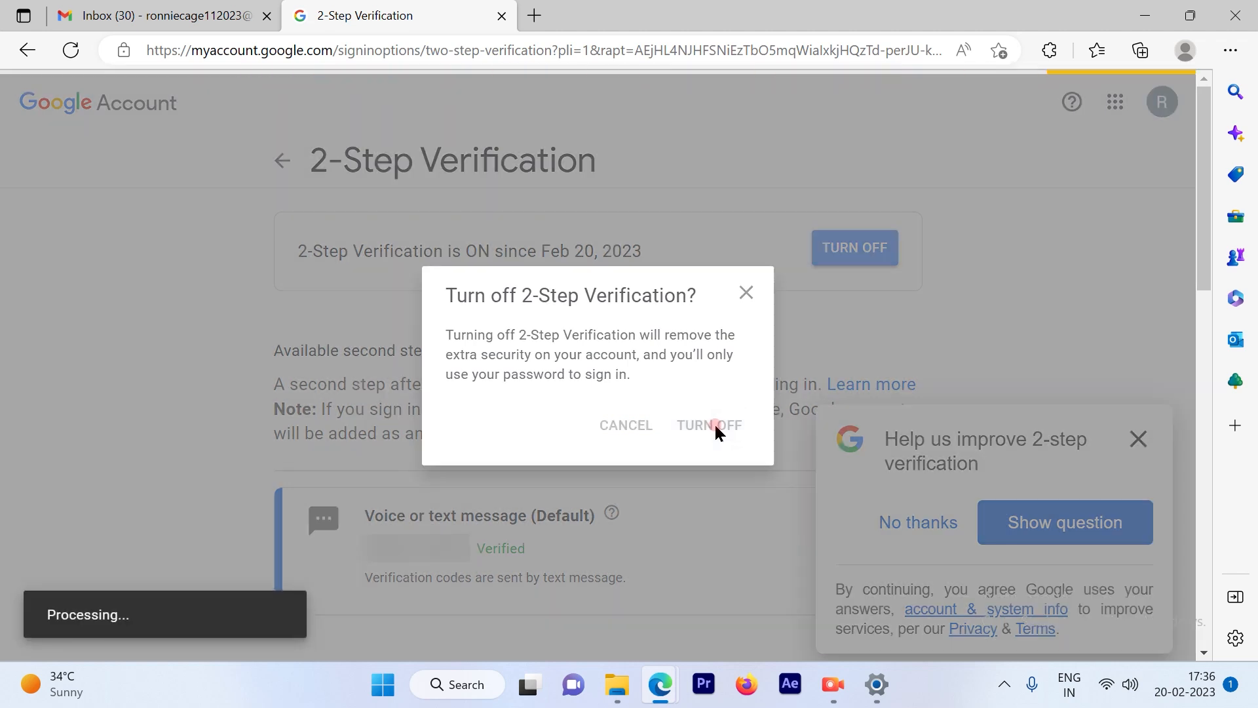
click(708, 425)
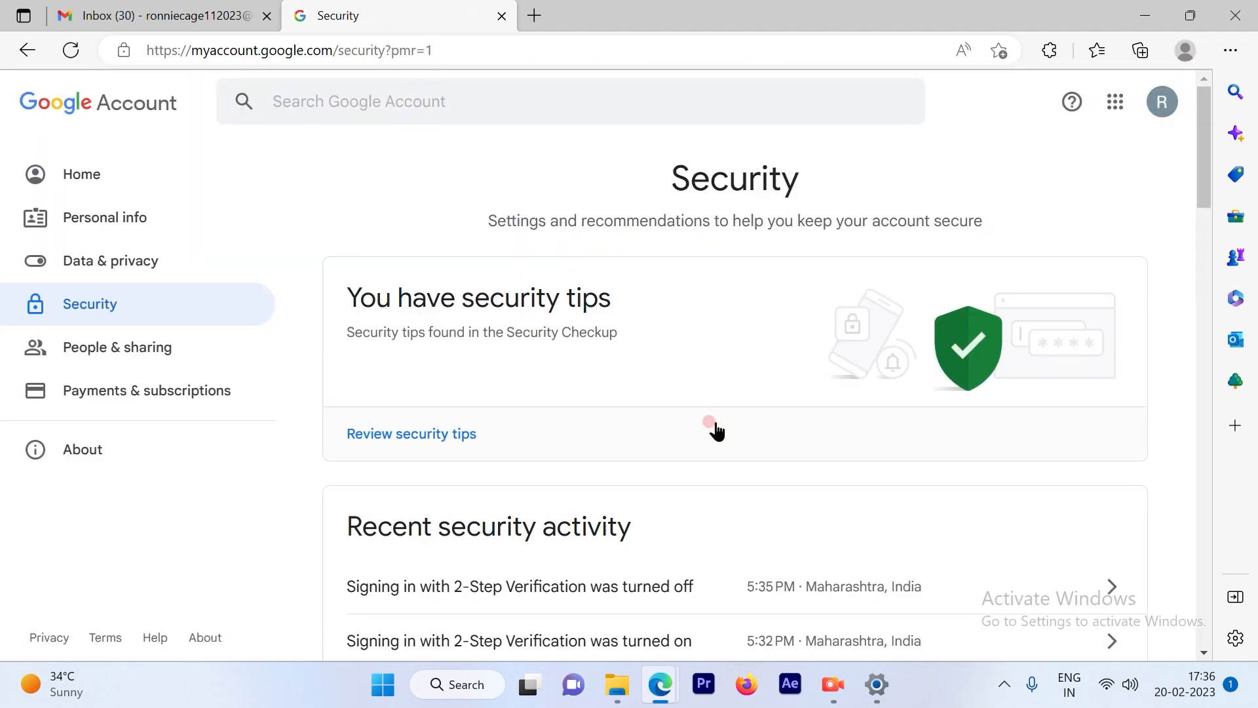
mouse_move(547, 207)
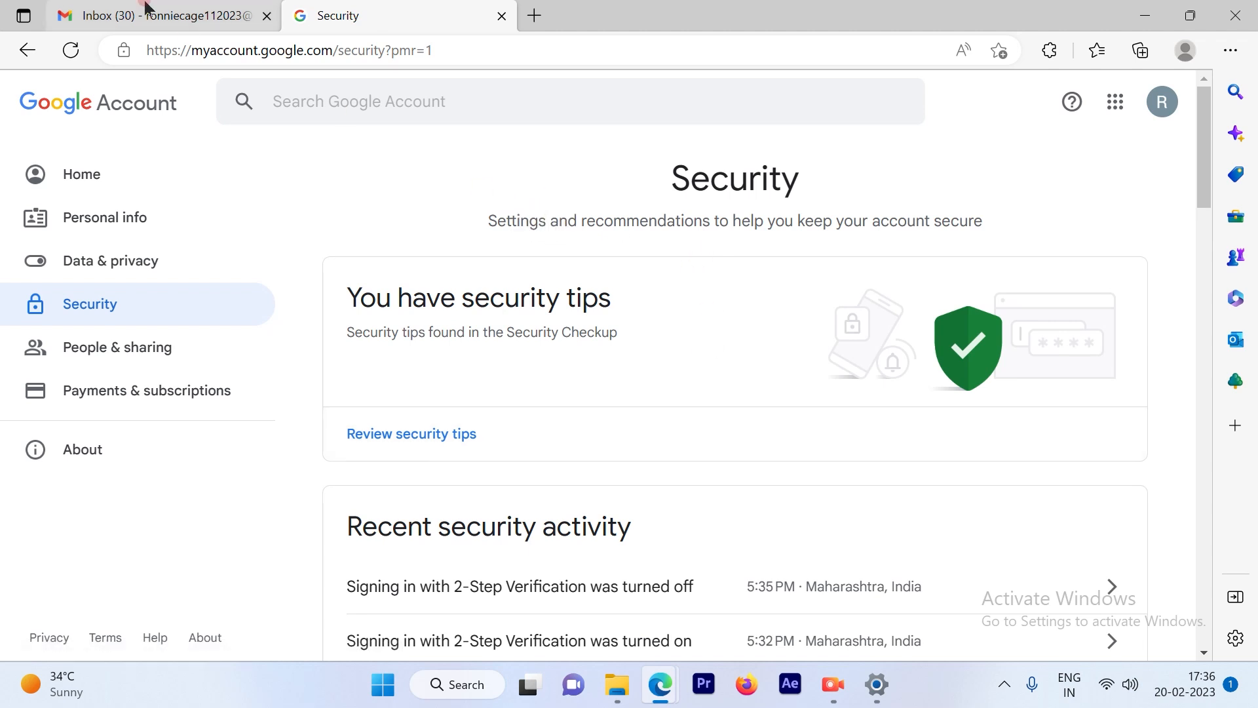
Switch back to the Gmail Inbox browser tab
click(144, 15)
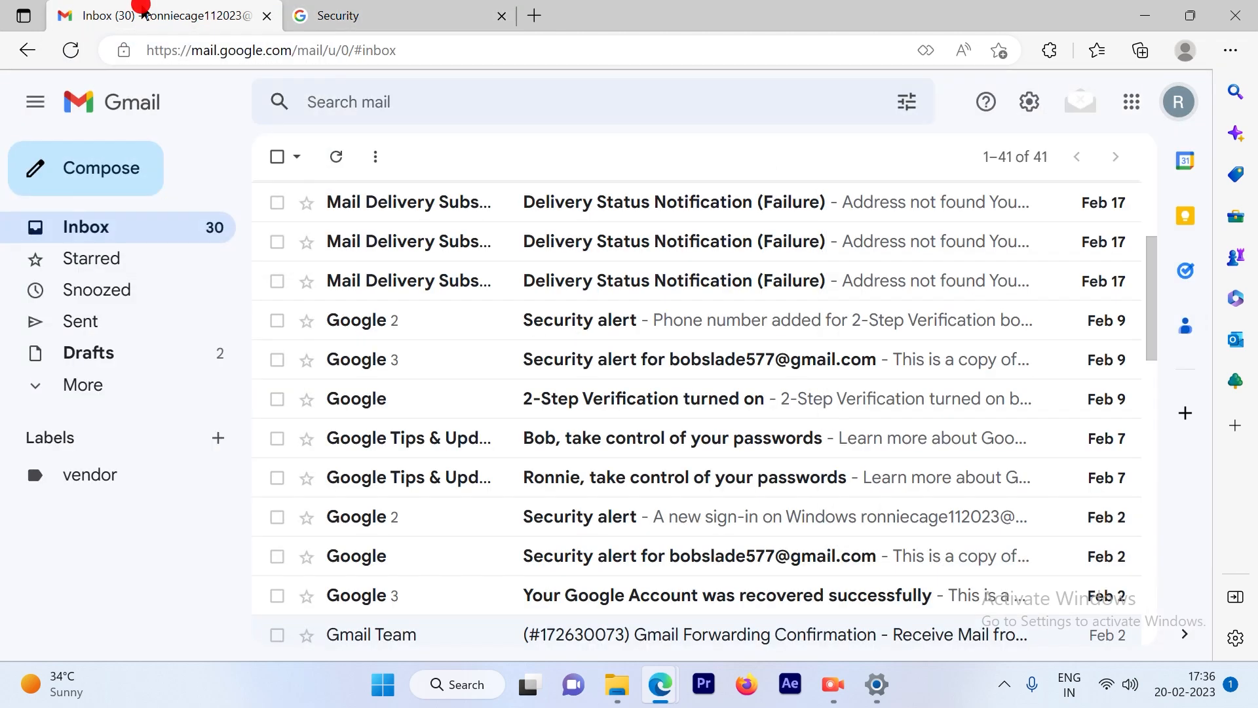
mouse_move(1178, 103)
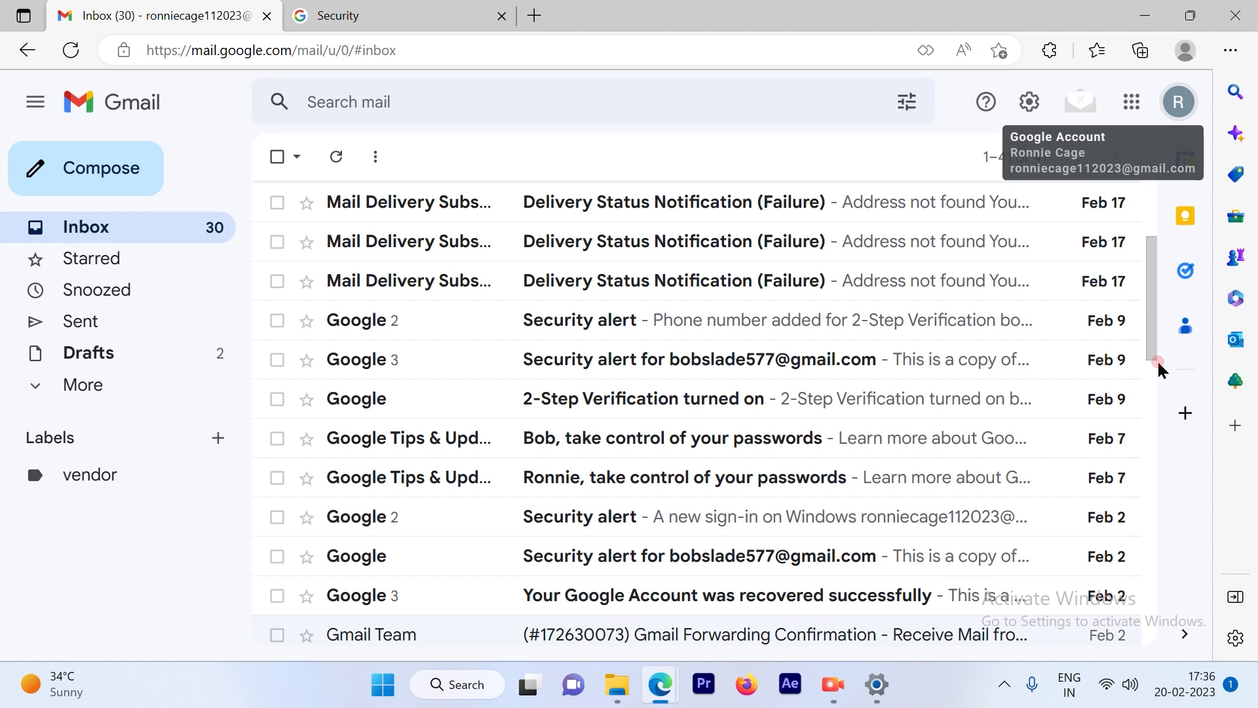
mouse_move(1154, 372)
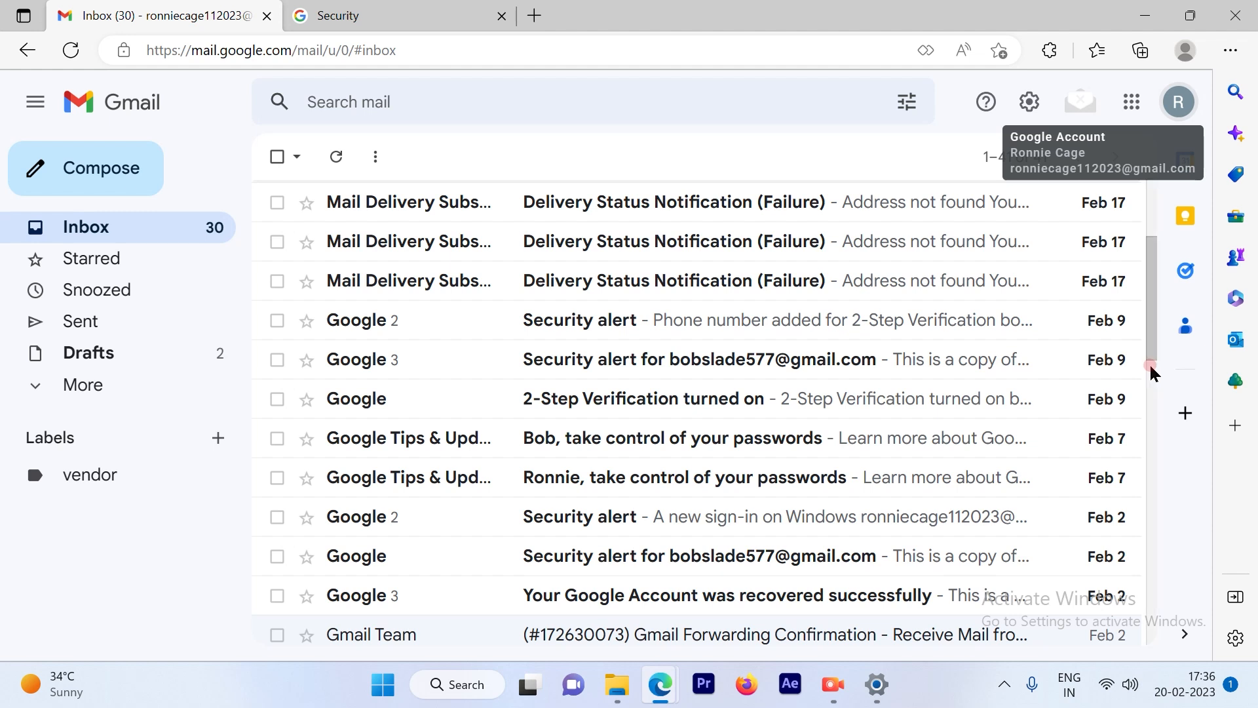